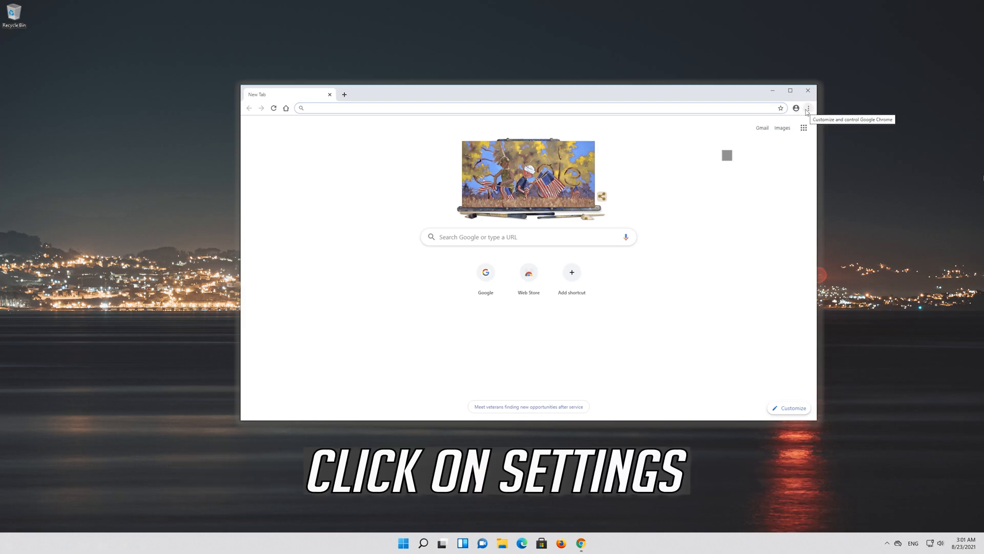
# Step: Open Chrome Settings from the three-dot menu and scroll to the Advanced expander
pyautogui.click(807, 108)
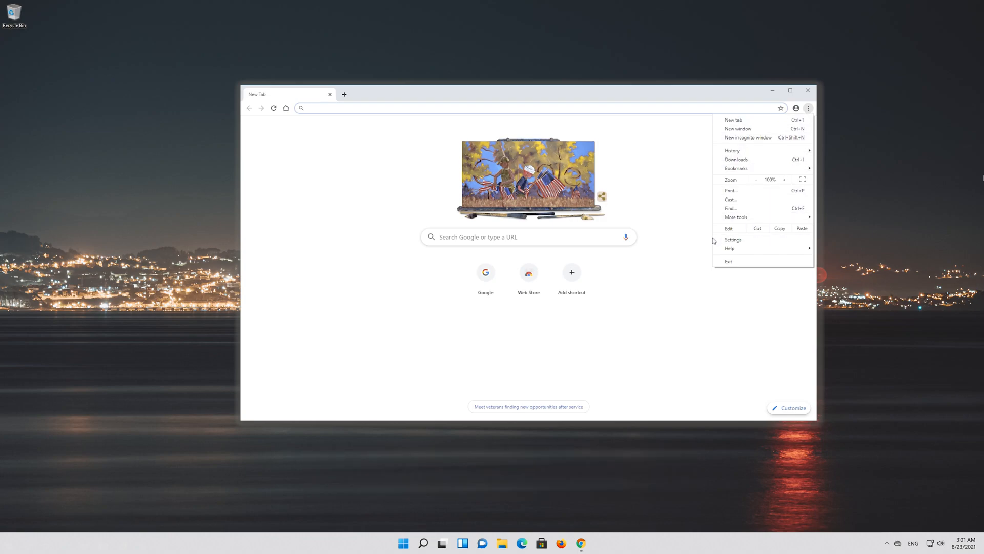
pyautogui.moveTo(733, 239)
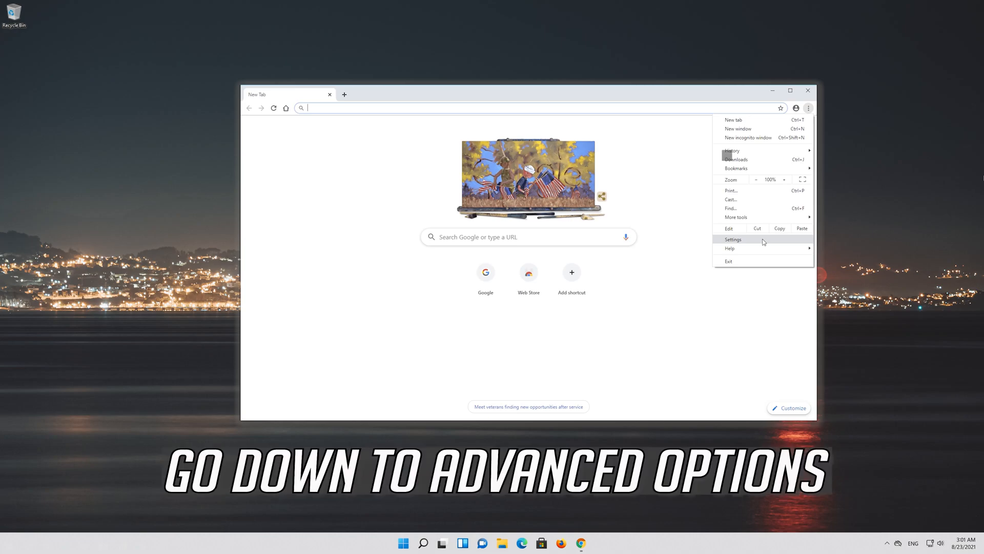
pyautogui.click(733, 239)
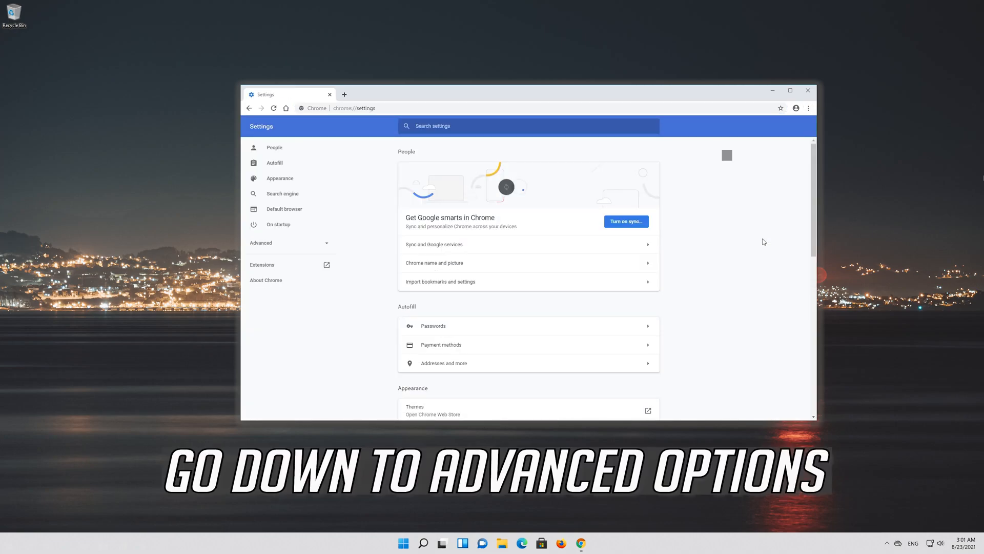
pyautogui.scroll(-3)
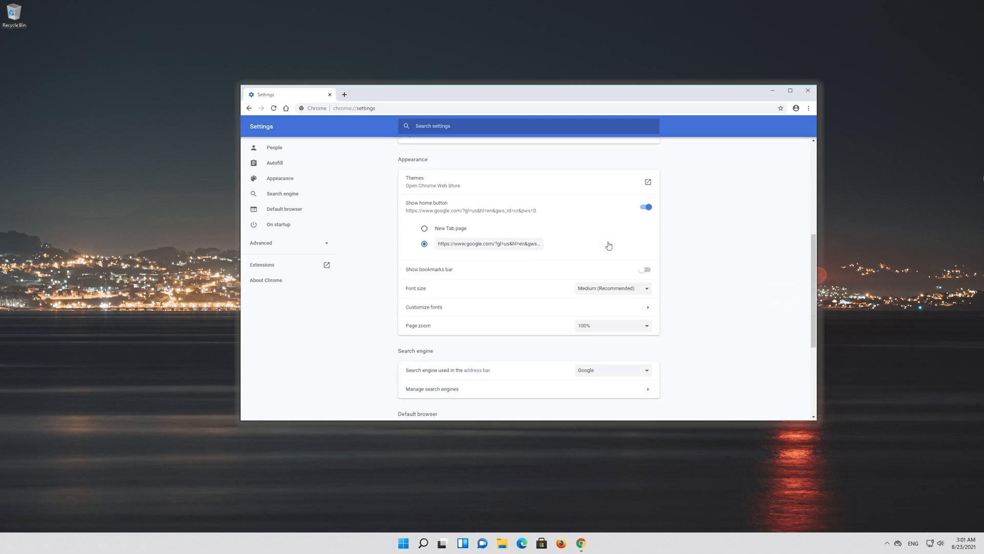
pyautogui.scroll(-3)
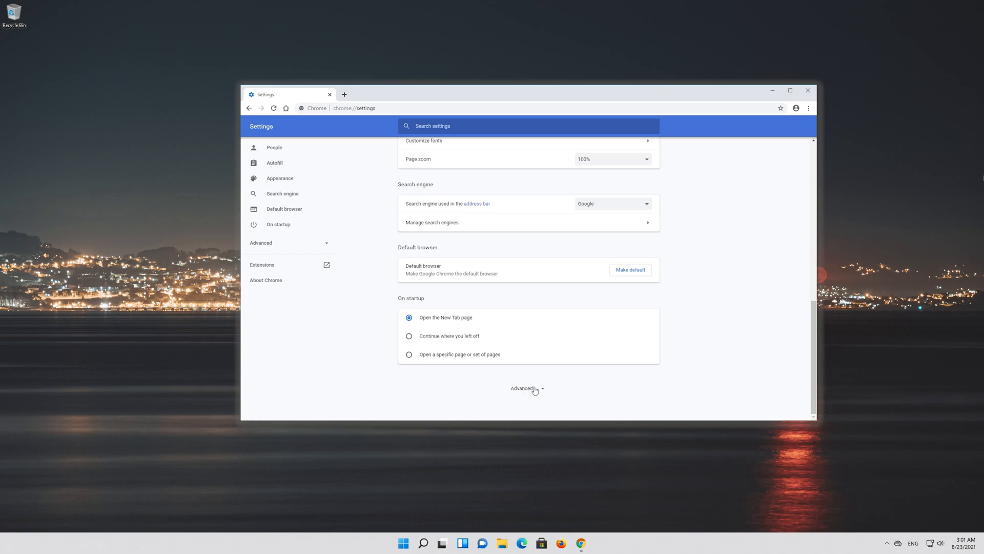
# Step: Expand Advanced to reveal the Privacy and security options
pyautogui.click(526, 388)
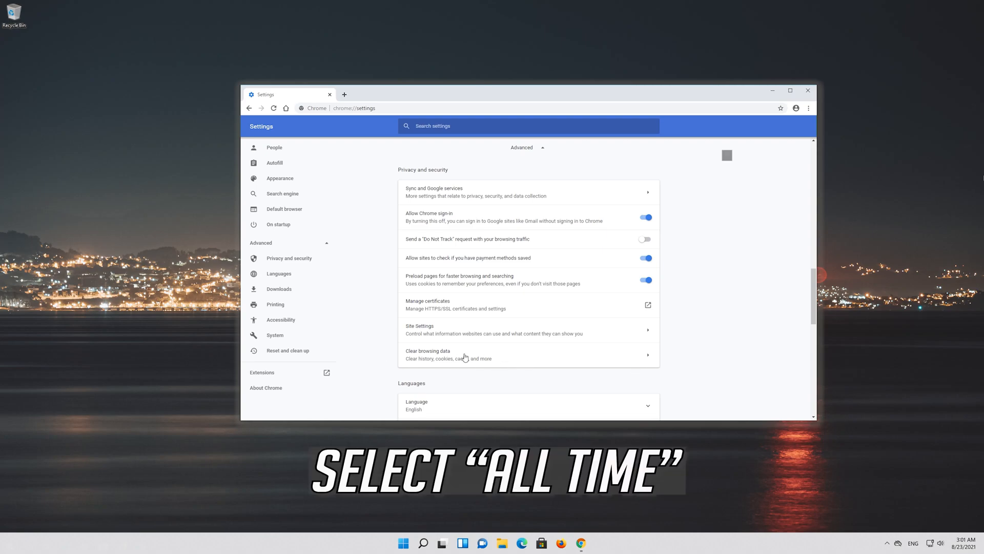
# Step: Open Clear browsing data and set the Basic time range to All time
pyautogui.click(428, 351)
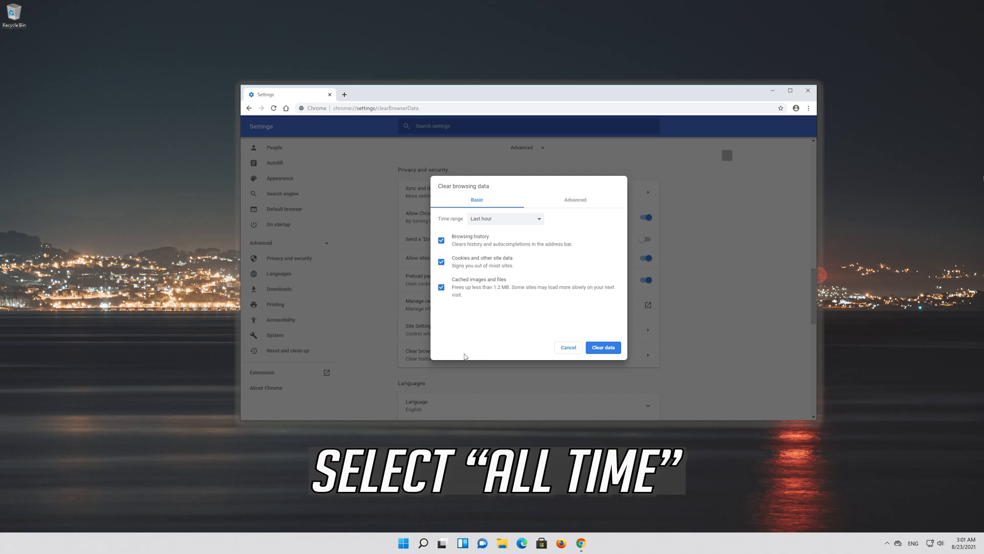
pyautogui.moveTo(449, 225)
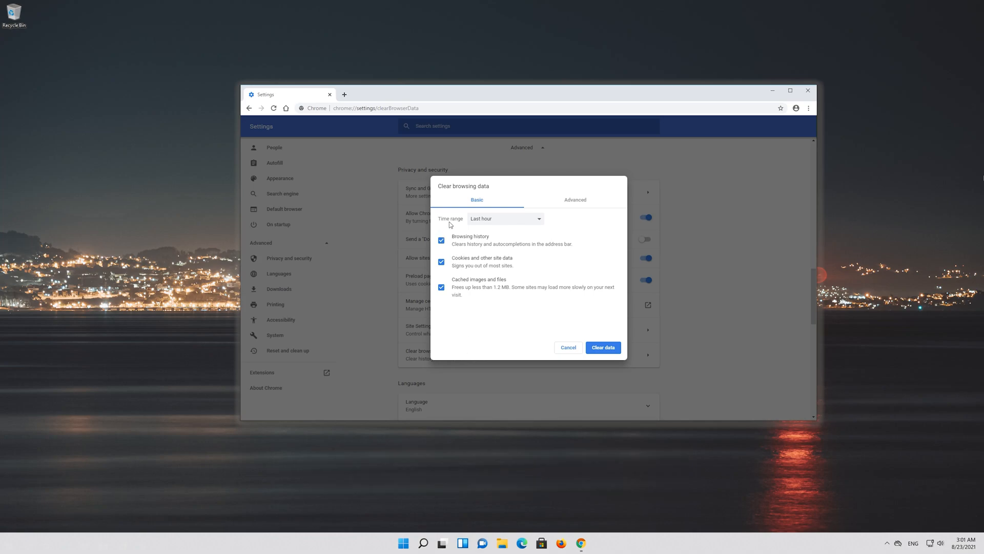
pyautogui.click(505, 218)
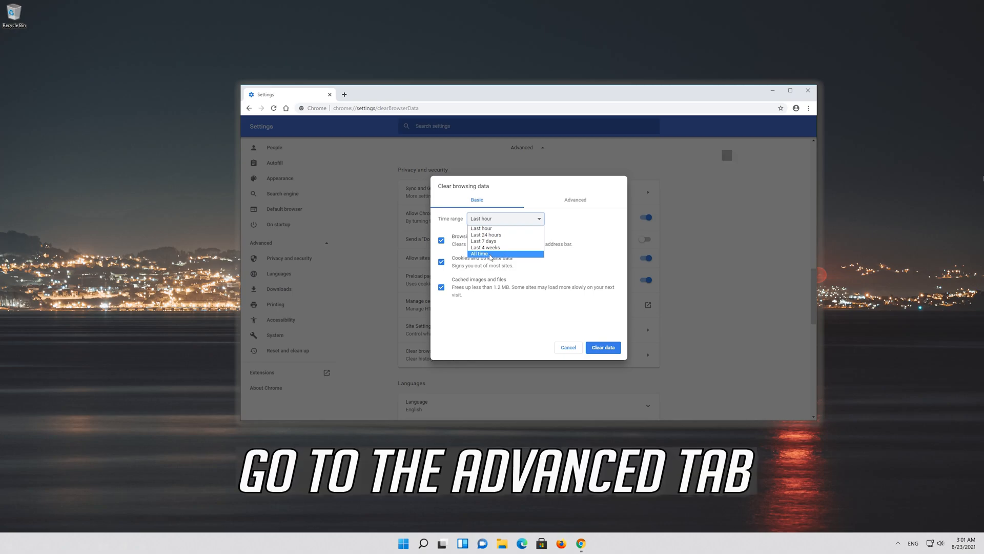
pyautogui.click(479, 253)
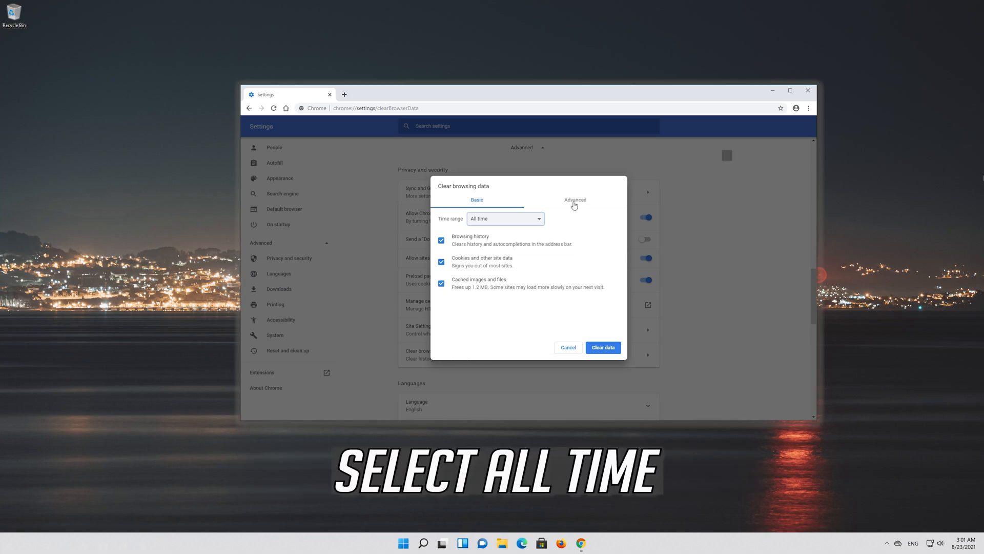
# Step: On the Advanced tab set All time and tick Site Settings, Autofill form data and Hosted app data
pyautogui.click(574, 200)
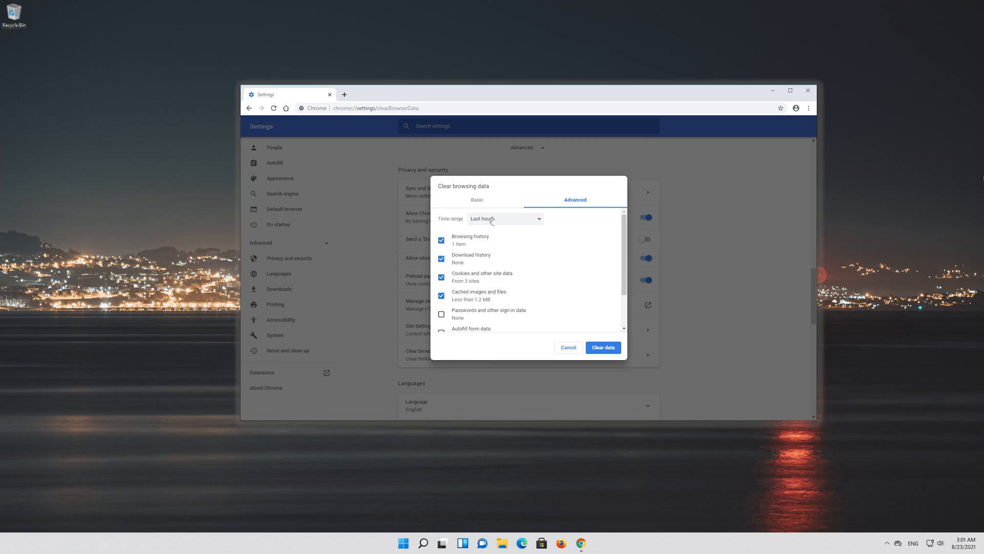
pyautogui.click(505, 218)
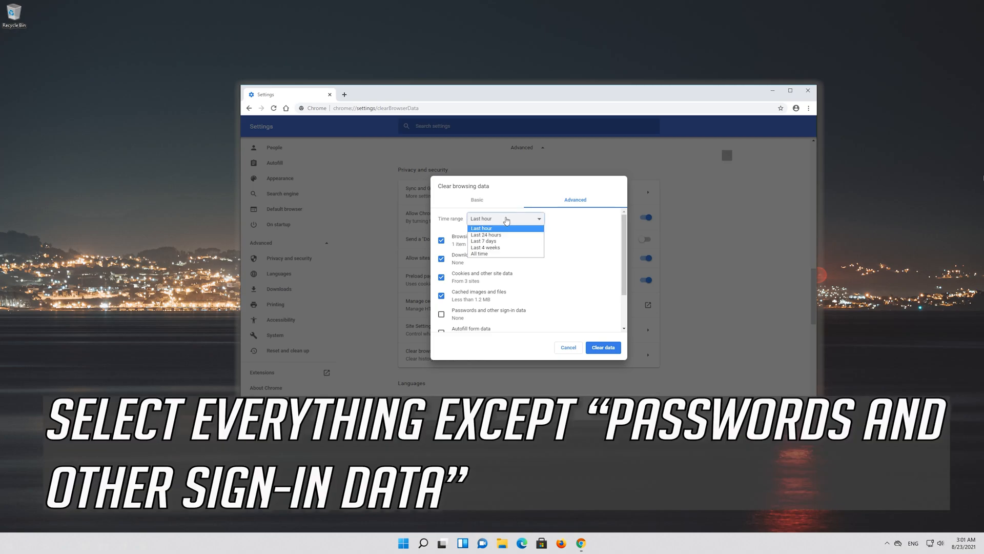
pyautogui.moveTo(496, 255)
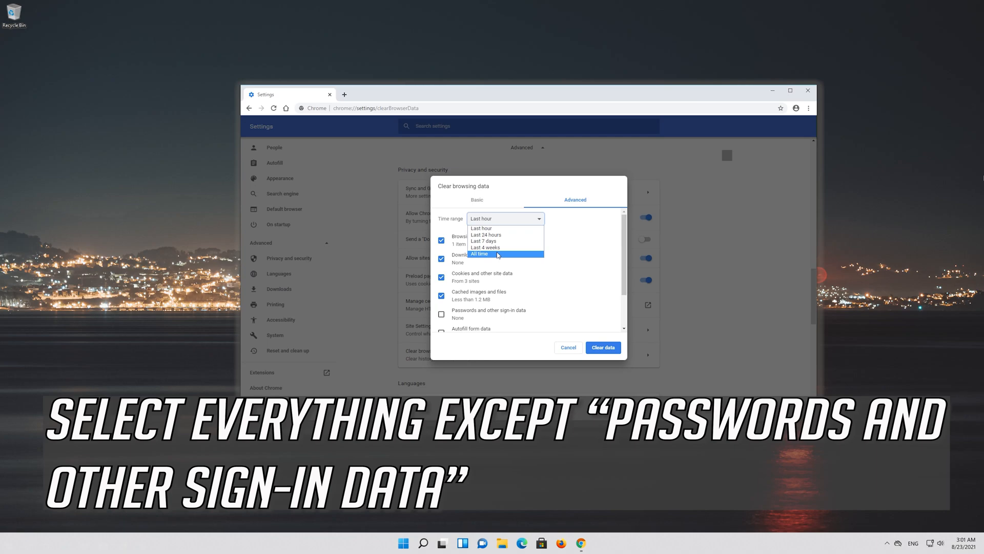
pyautogui.click(479, 253)
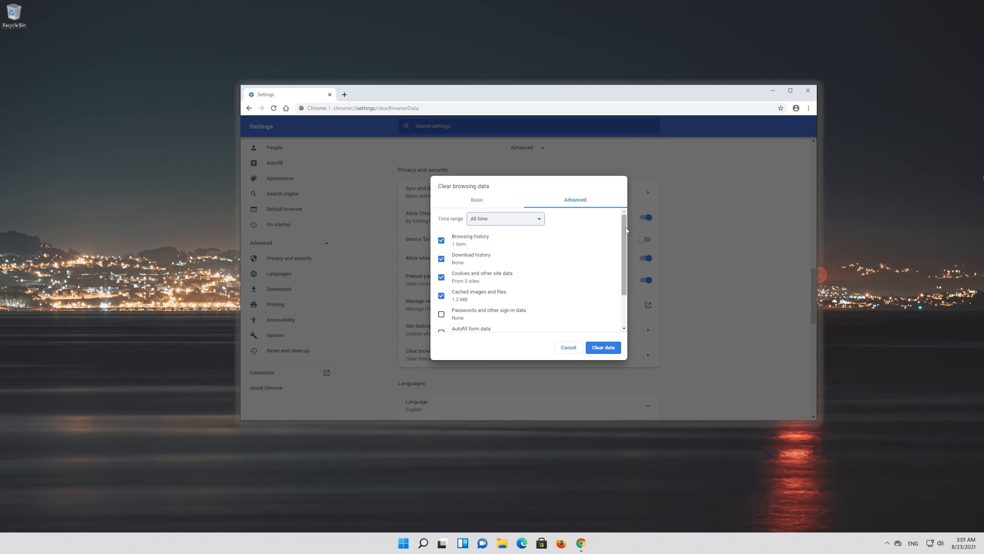
pyautogui.scroll(-3)
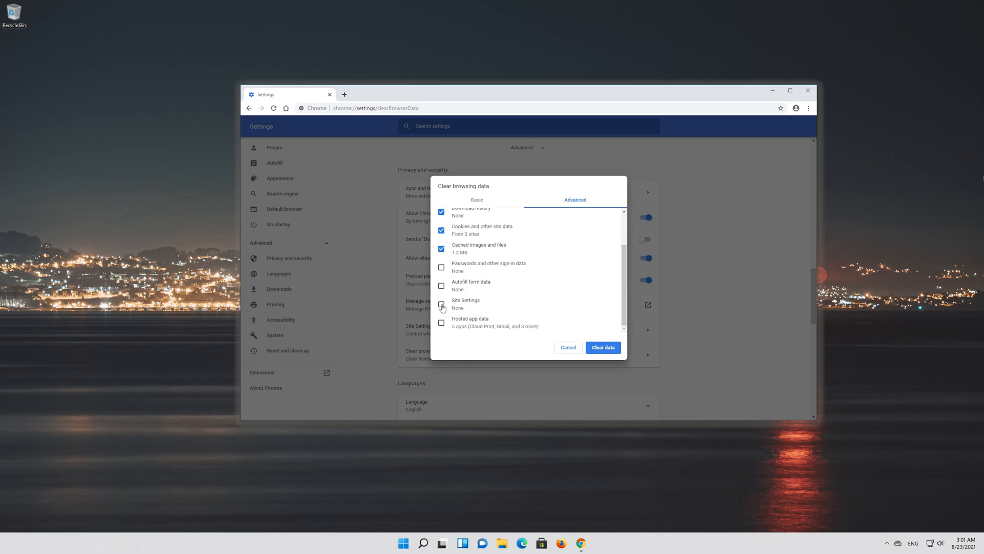
pyautogui.click(441, 303)
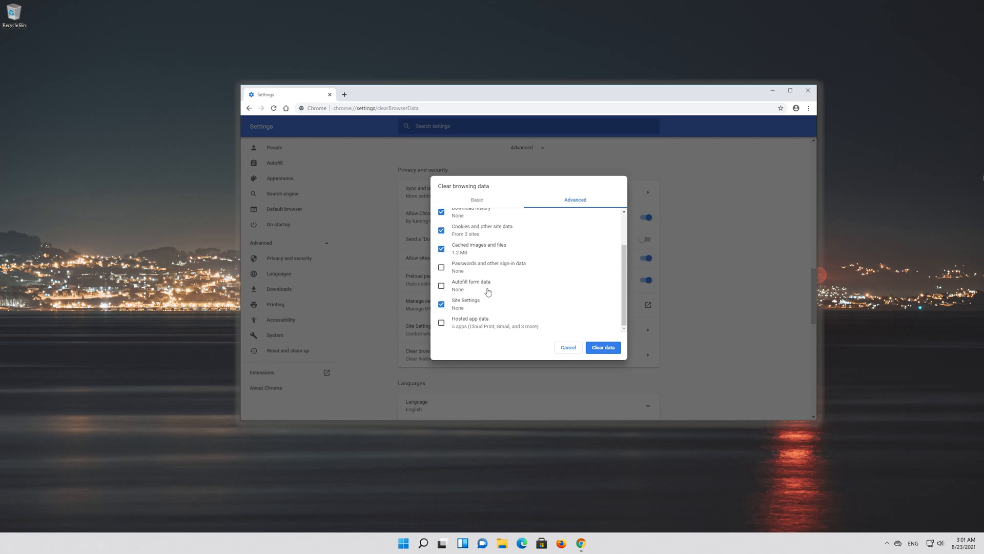
pyautogui.click(440, 286)
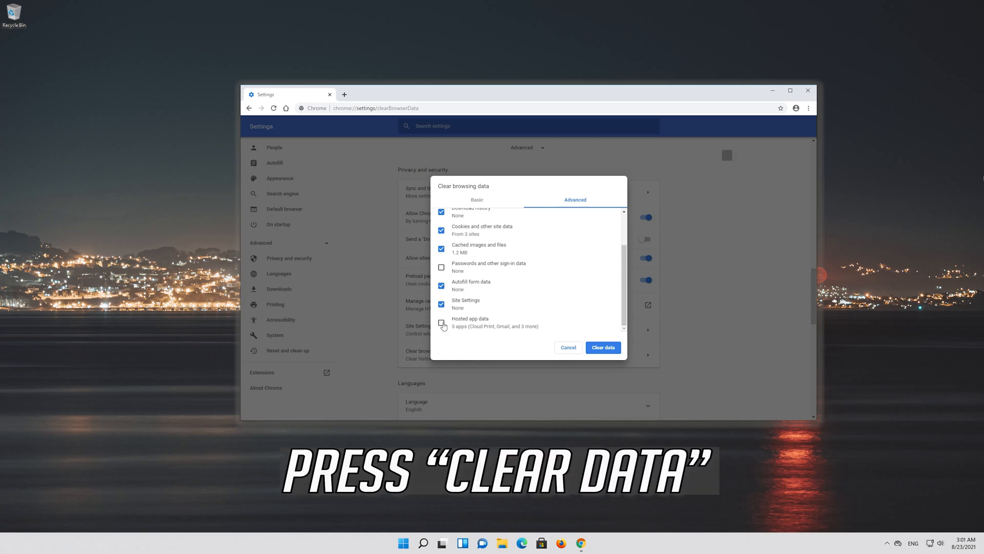
pyautogui.click(441, 322)
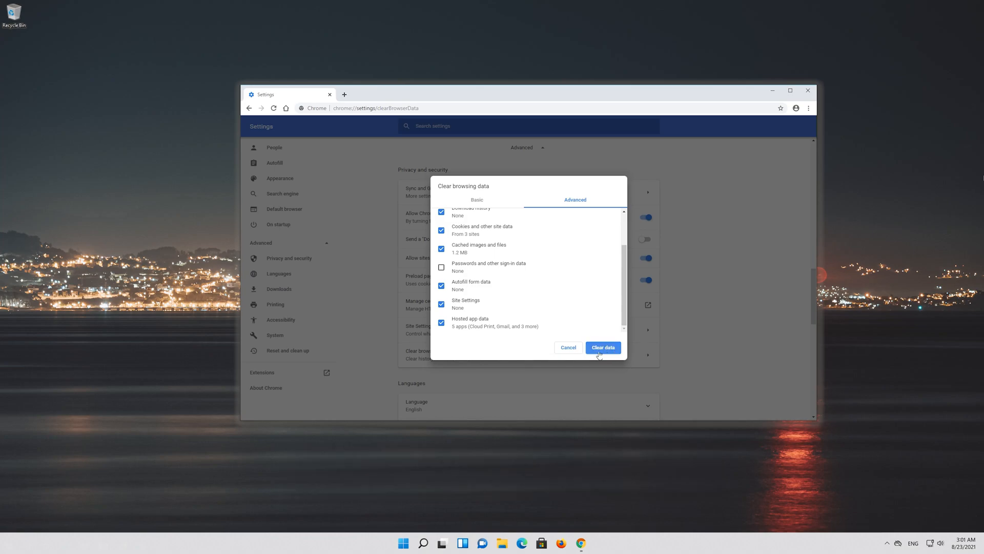
# Step: Clear the selected browsing data and return to Privacy and security
pyautogui.click(602, 348)
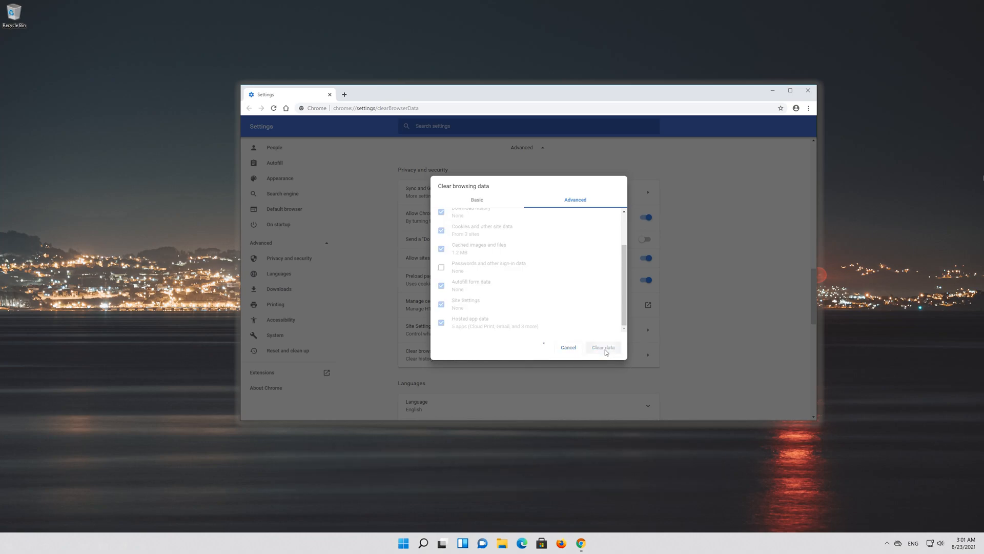
pyautogui.click(567, 347)
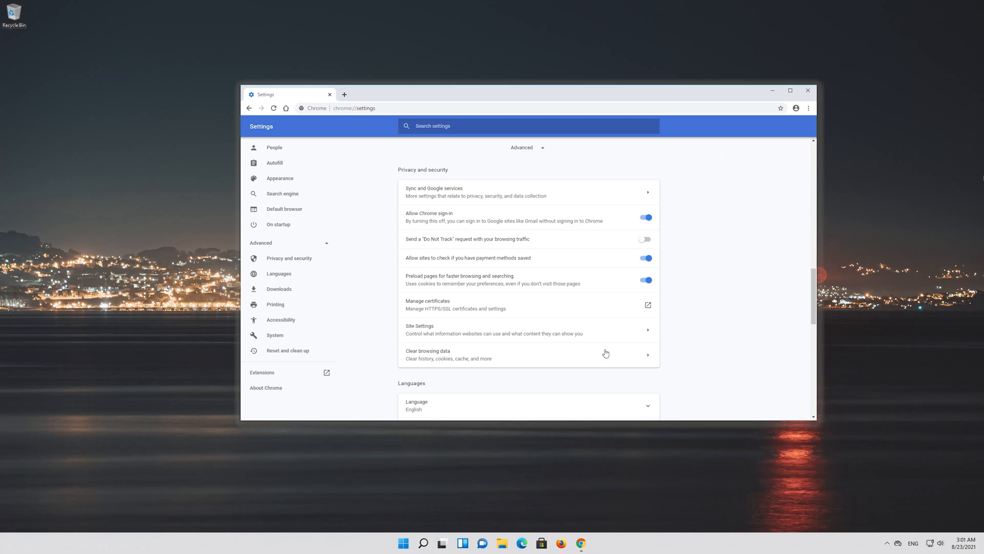
# Step: Restore Chrome settings to their original defaults and confirm the reset
pyautogui.scroll(-3)
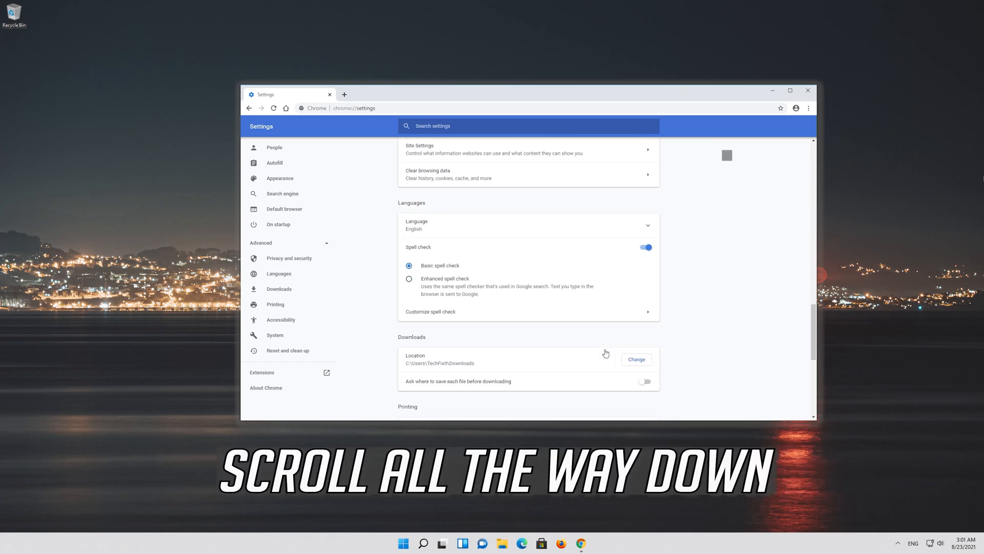
pyautogui.scroll(-3)
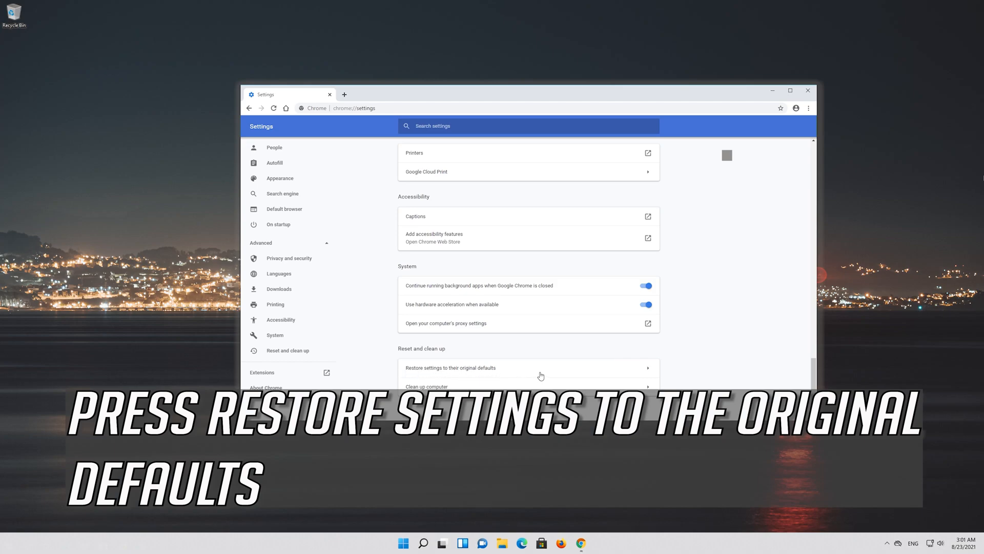
pyautogui.click(449, 367)
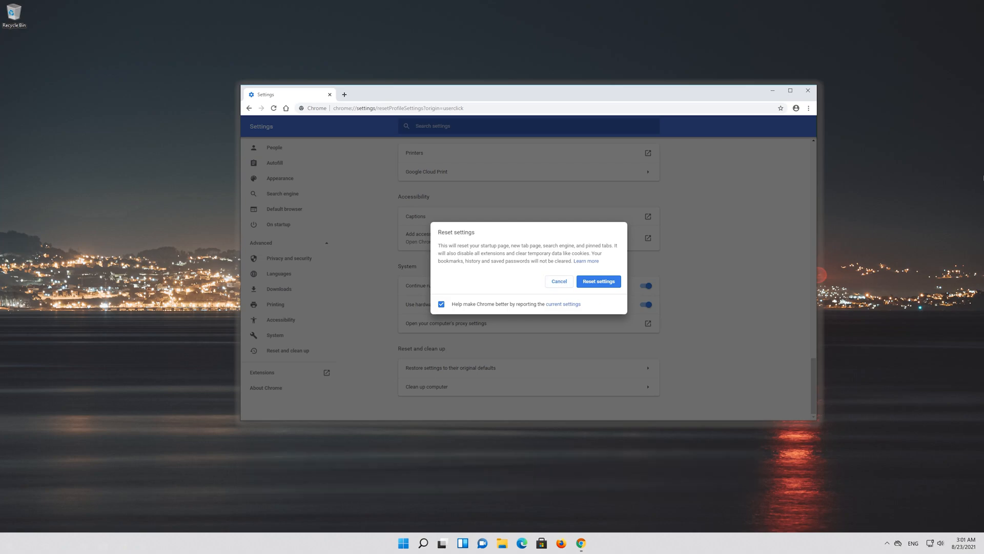
pyautogui.moveTo(598, 281)
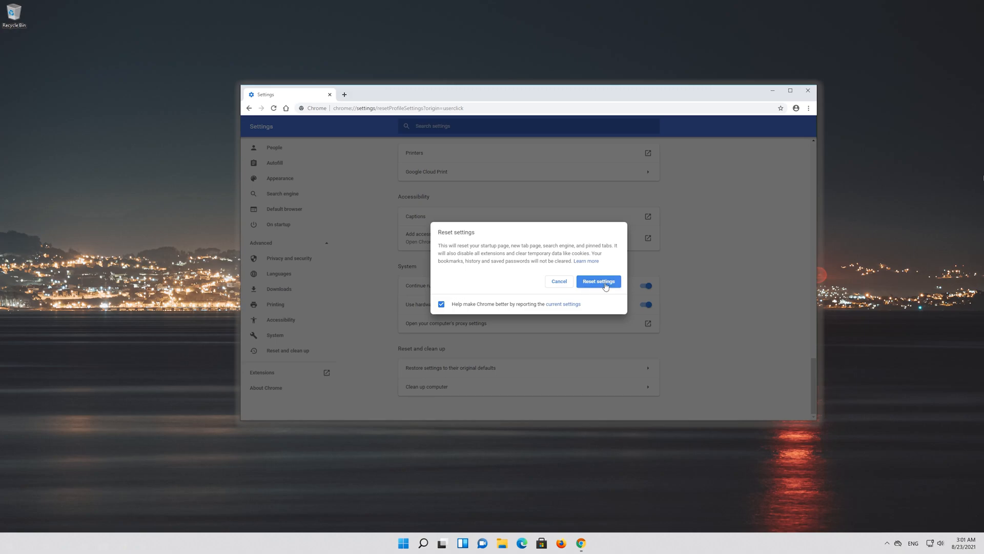
pyautogui.click(598, 281)
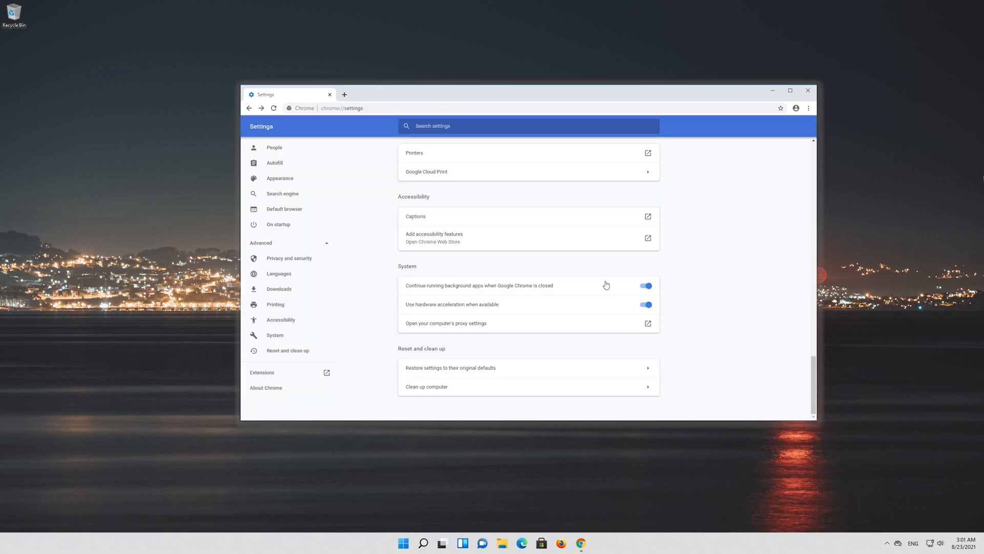
pyautogui.moveTo(564, 281)
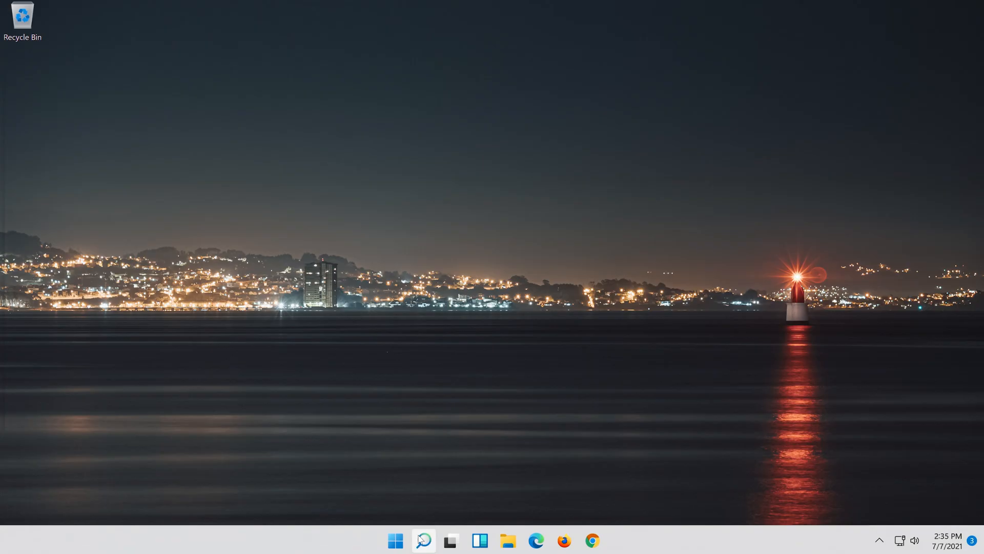
# Step: Search Windows for 'control panel' and open Control Panel from the results
pyautogui.click(424, 540)
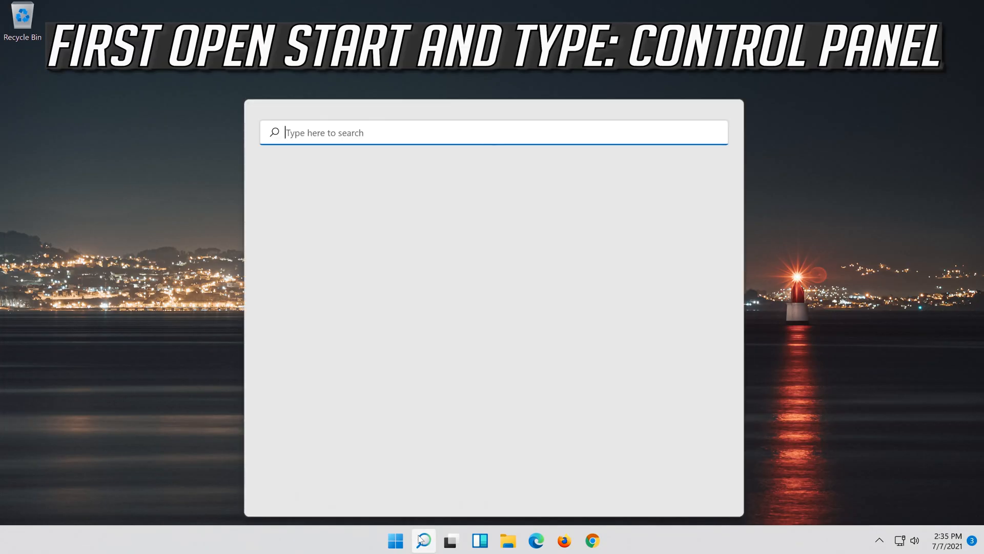
pyautogui.write('c')
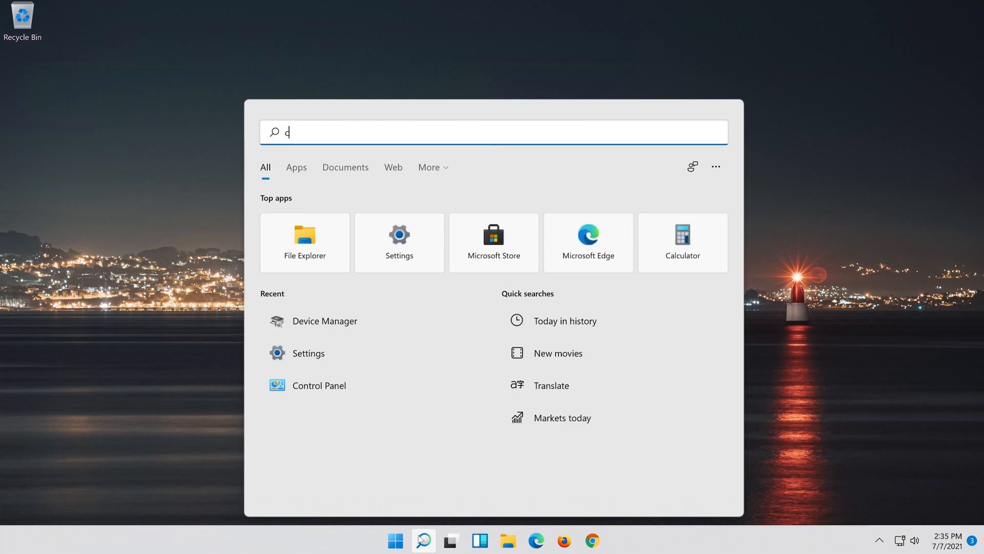
pyautogui.write('ontrol panel')
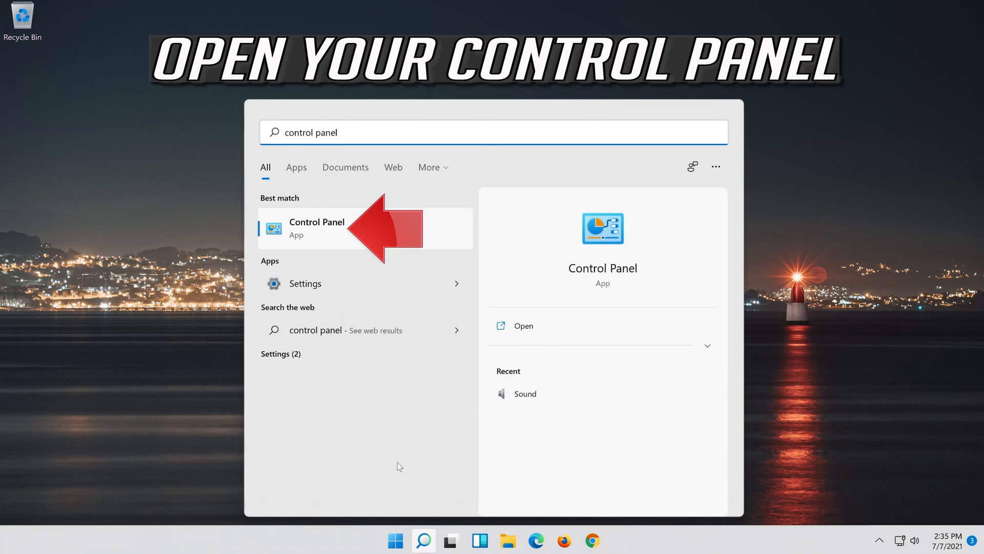
pyautogui.moveTo(347, 245)
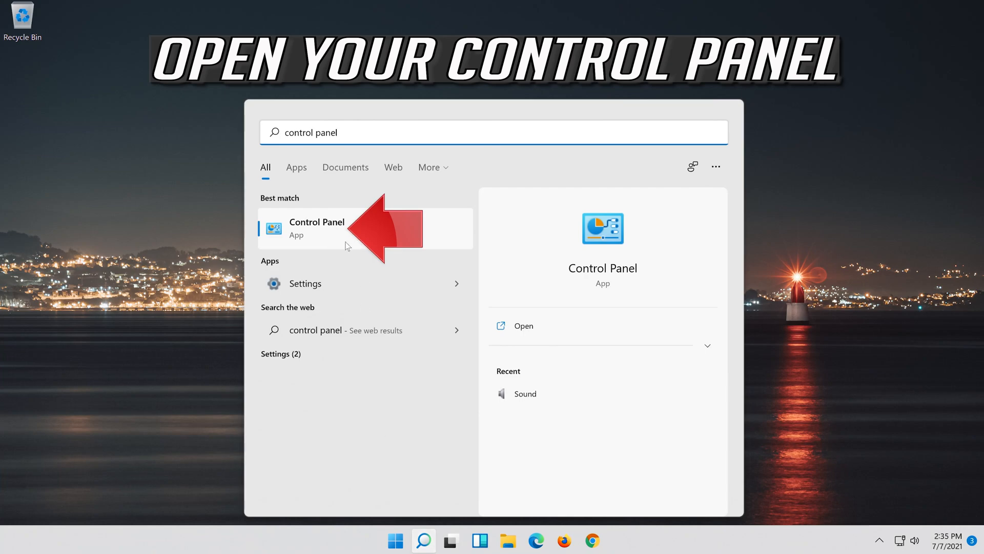
pyautogui.click(316, 228)
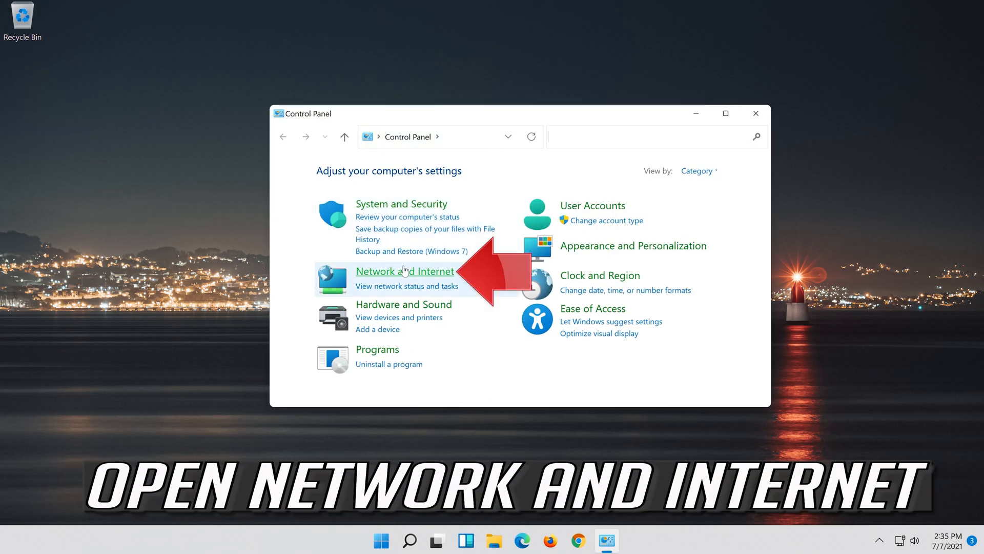
pyautogui.moveTo(405, 270)
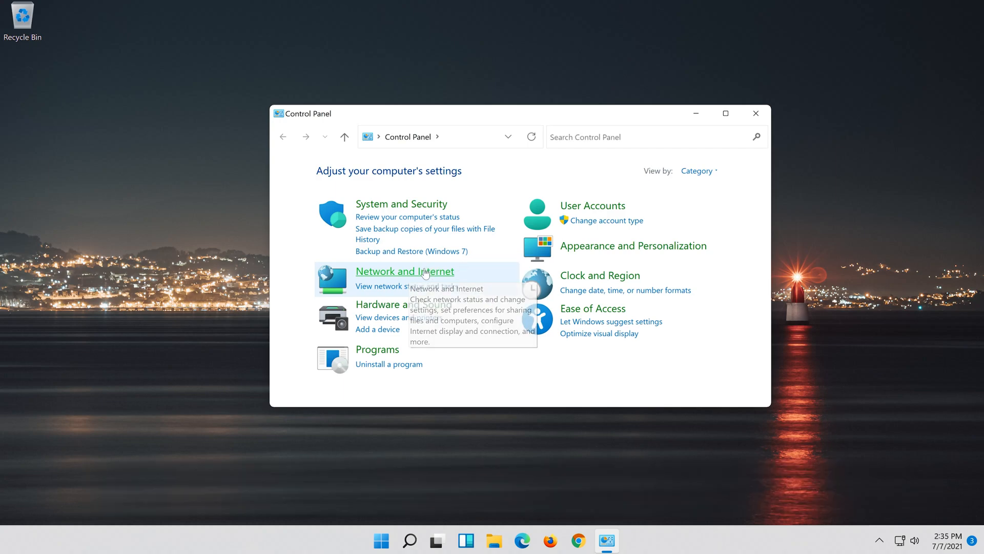
# Step: Go to Network and Internet, then open the Network and Sharing Center
pyautogui.click(404, 270)
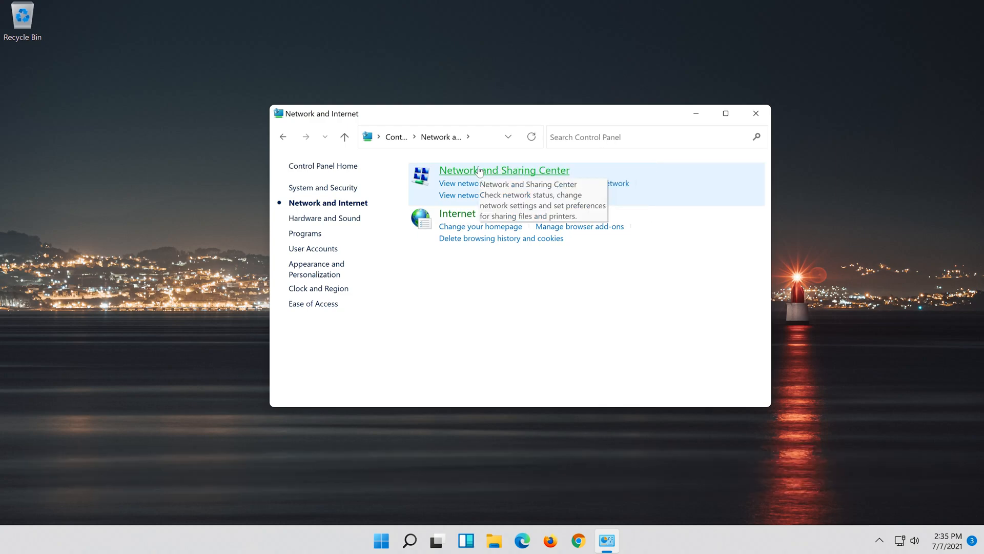
pyautogui.click(505, 170)
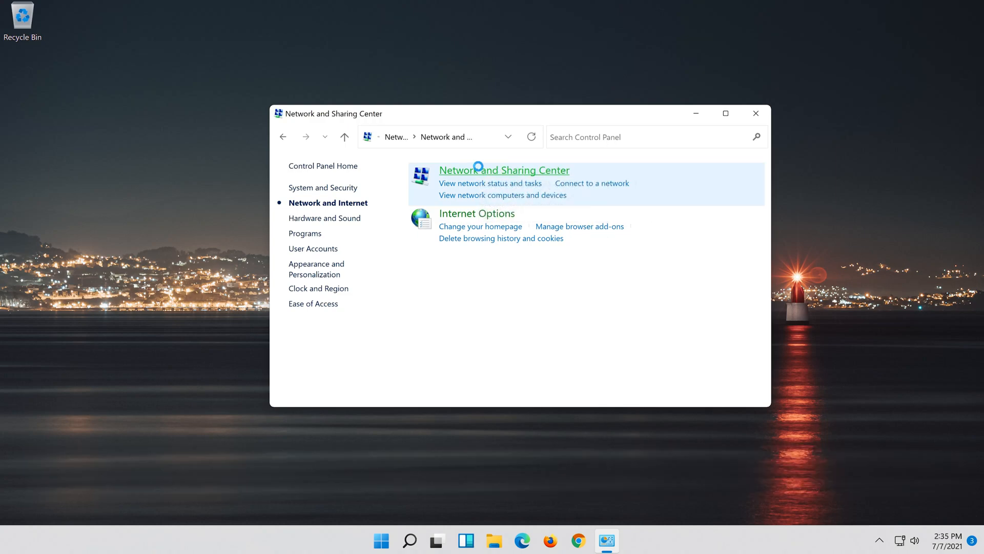
pyautogui.click(503, 170)
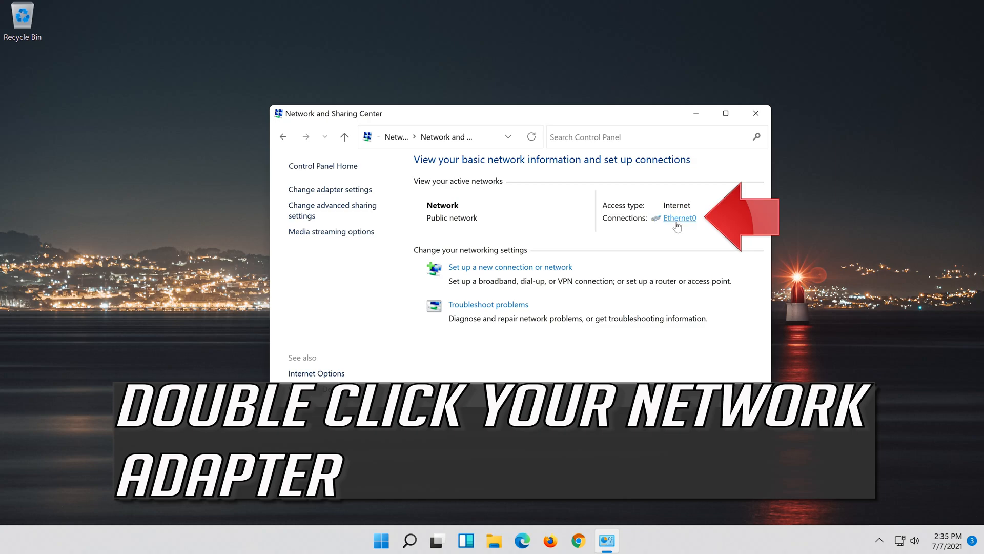
# Step: Open Ethernet0's status and Properties, selecting Internet Protocol Version 4 (TCP/IPv4)
pyautogui.doubleClick(678, 218)
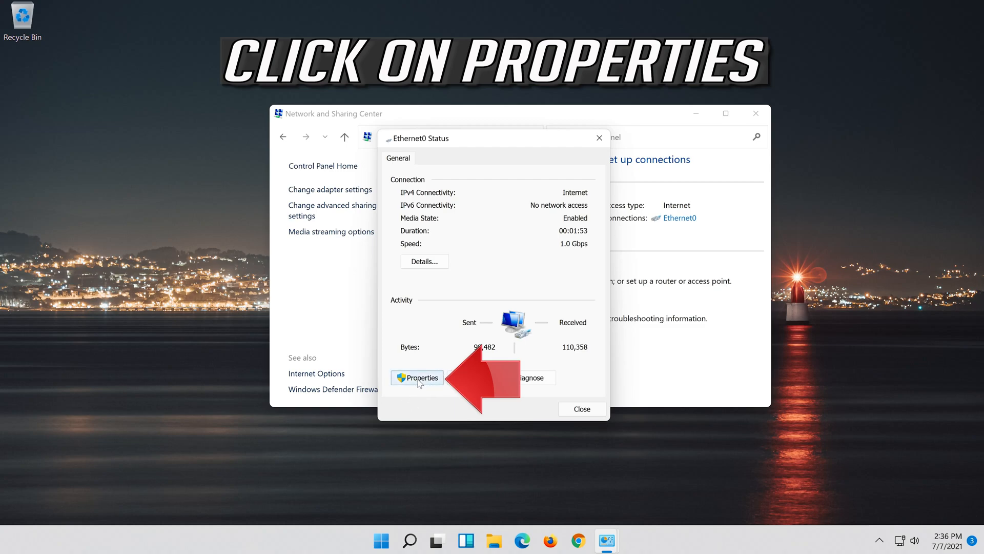
pyautogui.click(417, 377)
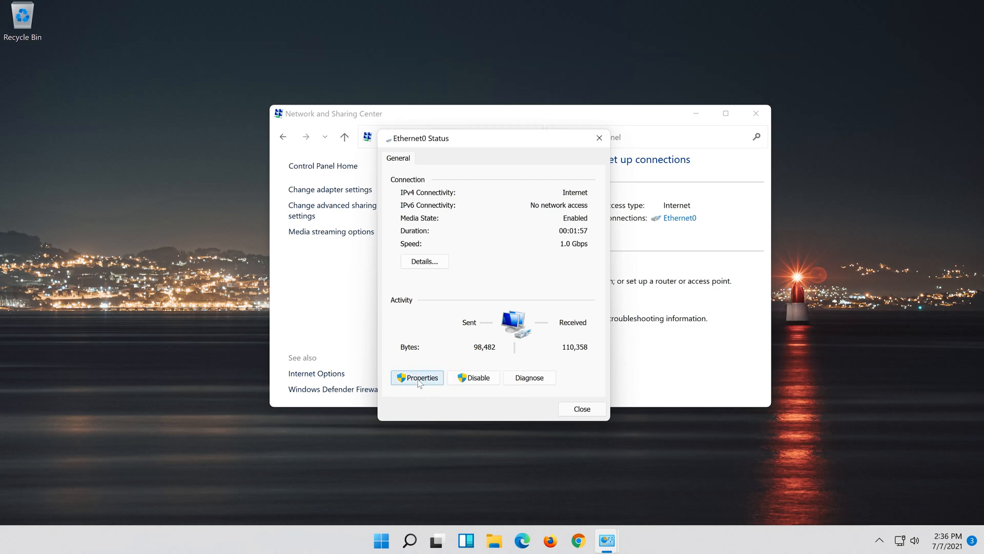
pyautogui.click(416, 377)
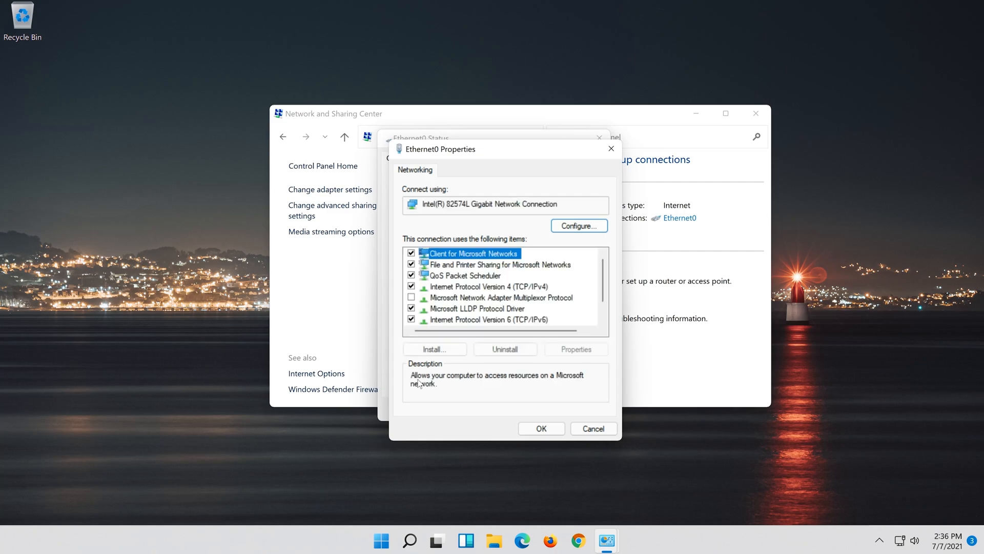
pyautogui.click(496, 286)
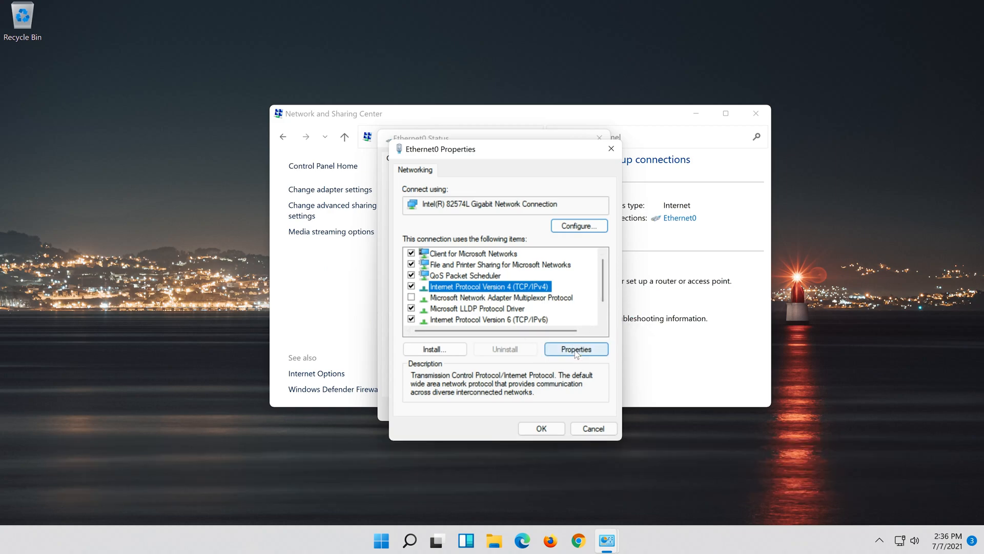
# Step: In IPv4 properties choose manual DNS servers and enter 8.8.8.8 as preferred
pyautogui.click(575, 349)
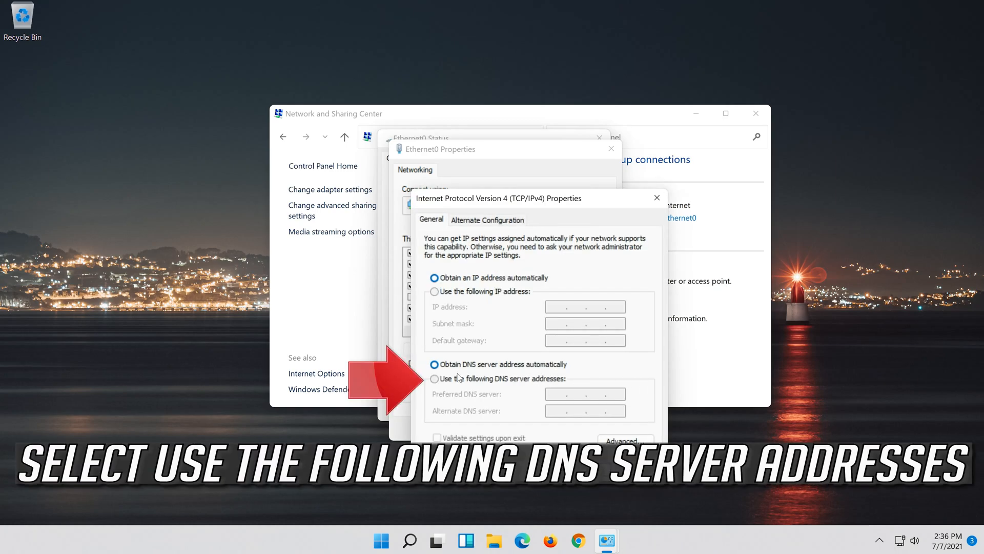
pyautogui.click(435, 379)
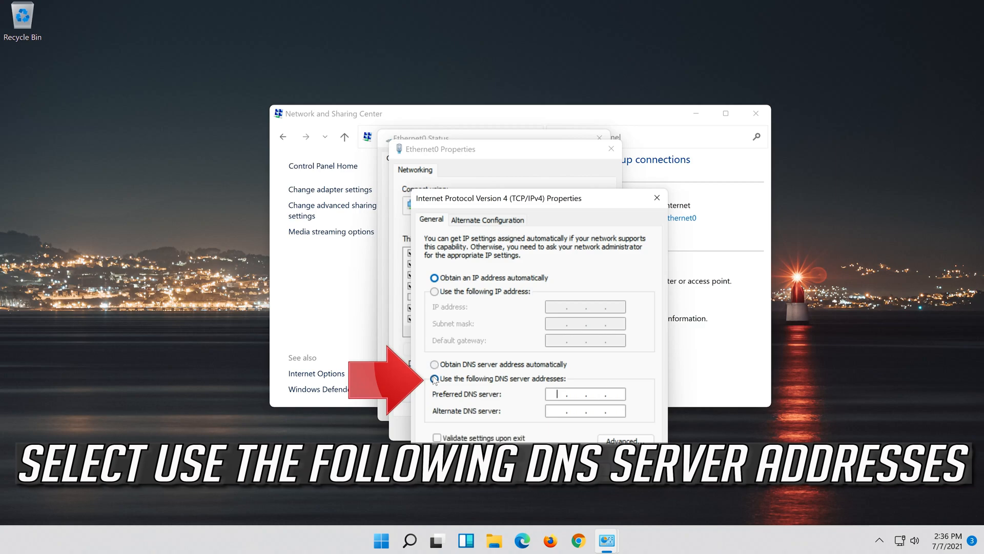
pyautogui.click(433, 378)
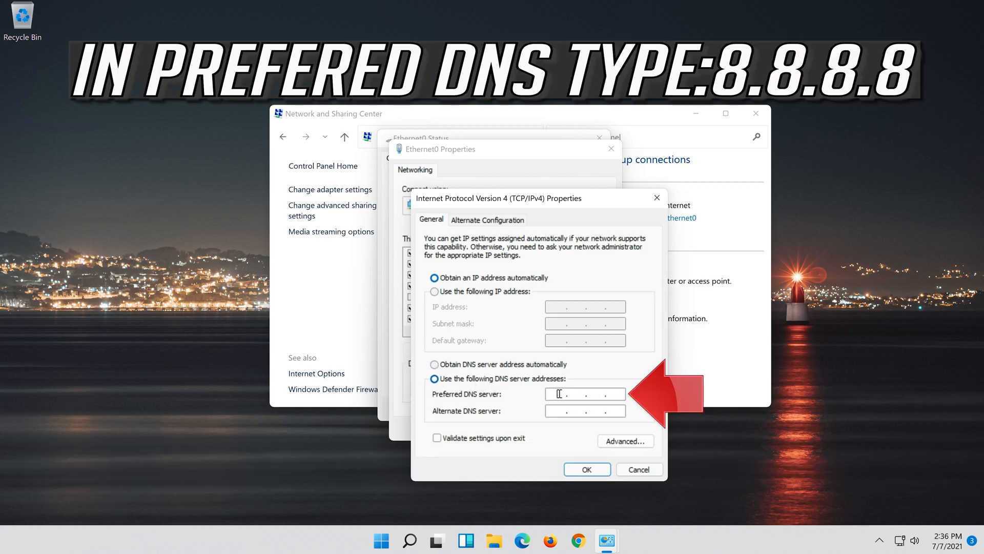
pyautogui.write('8 . 8 . 8 .')
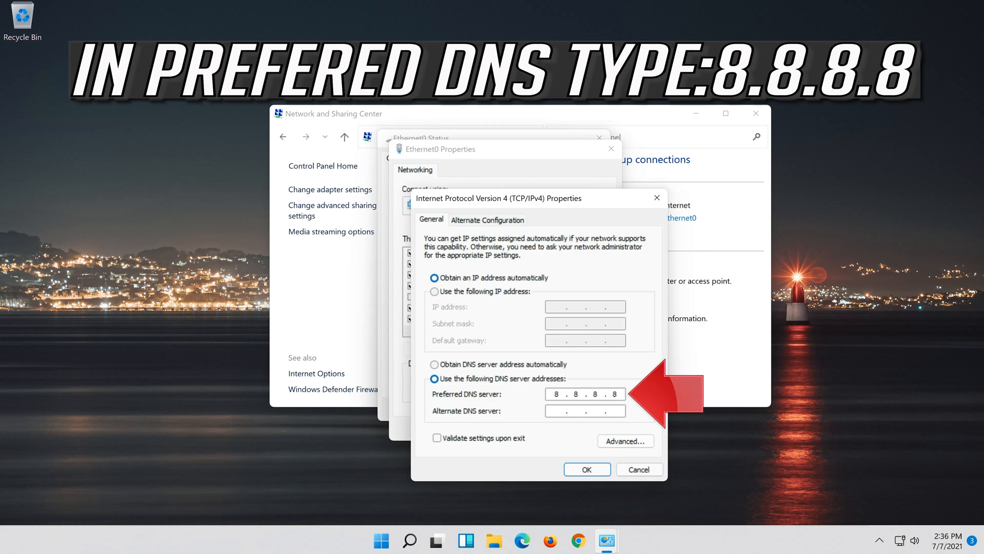
pyautogui.write('8 . . .')
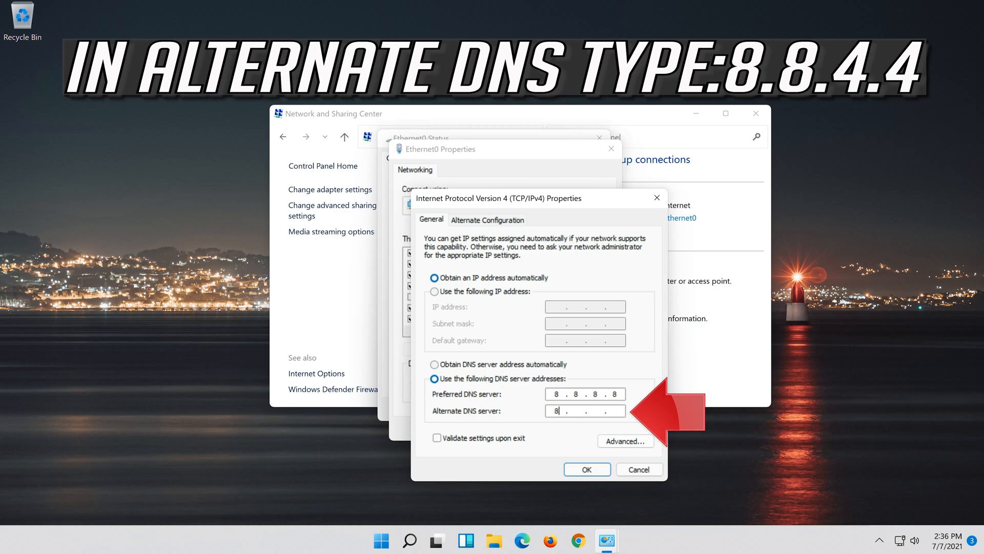